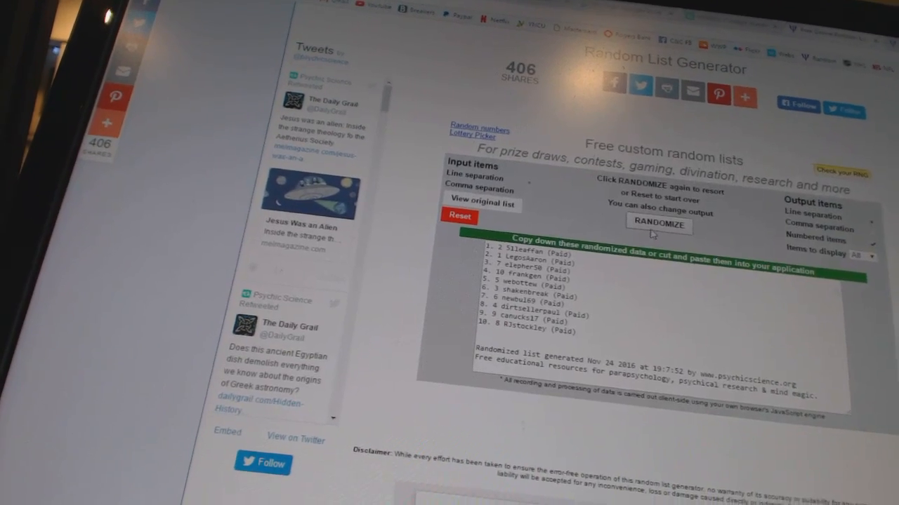
# Reshuffle the 15 participant names into a new randomly ordered, numbered list.
pyautogui.click(657, 223)
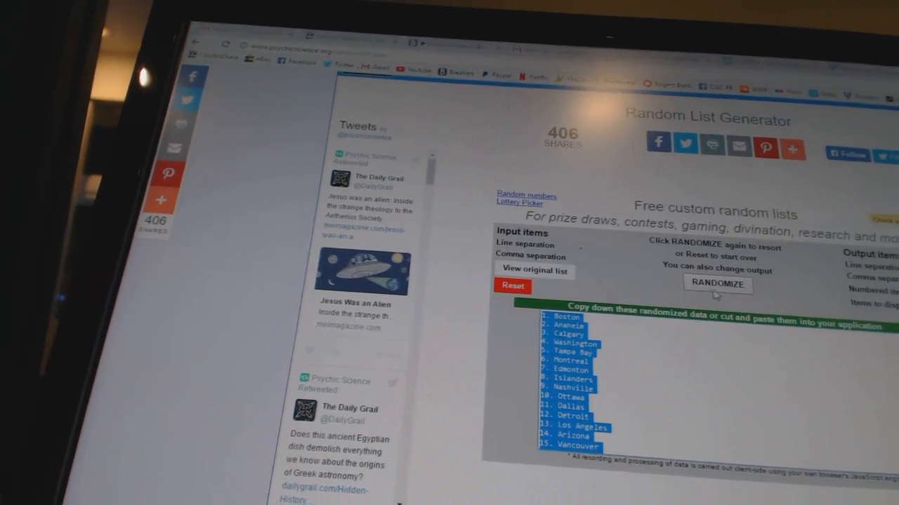
# Reshuffle the 30 hockey teams repeatedly, ending with Rangers and Philadelphia first.
pyautogui.scroll(-3)
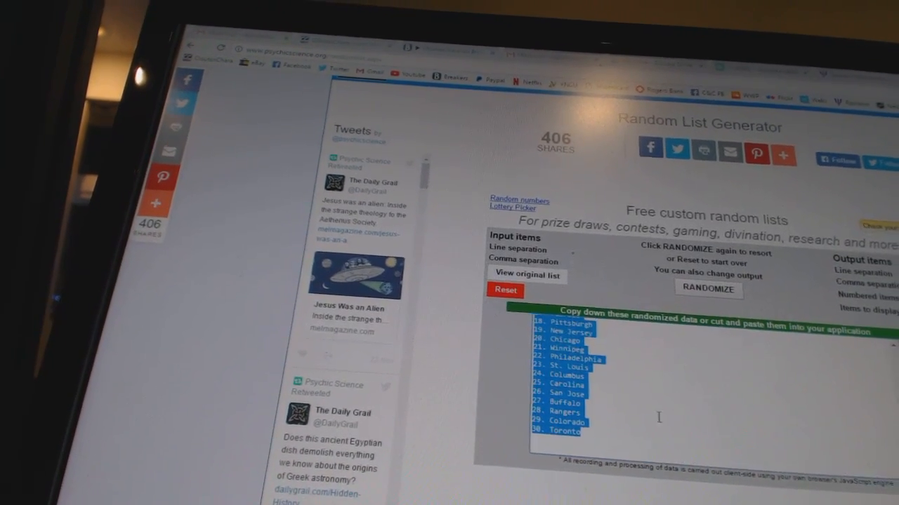
pyautogui.click(708, 290)
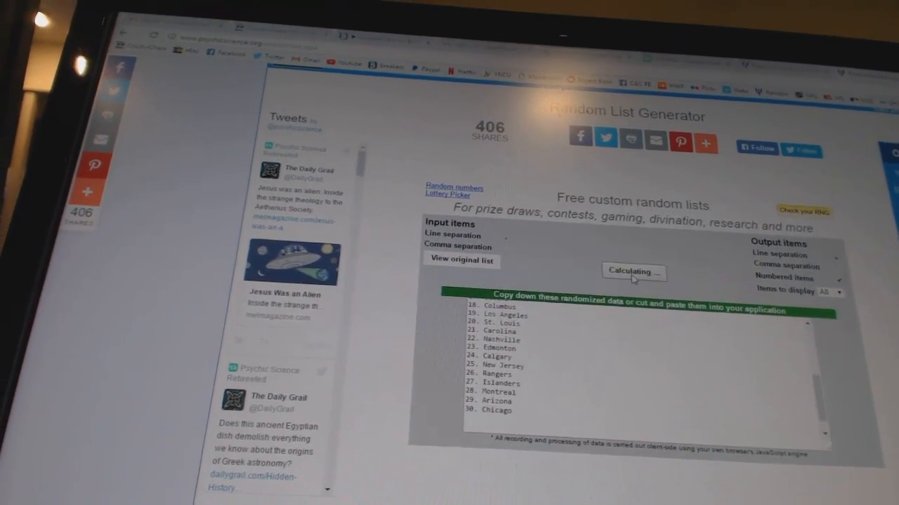
pyautogui.click(634, 272)
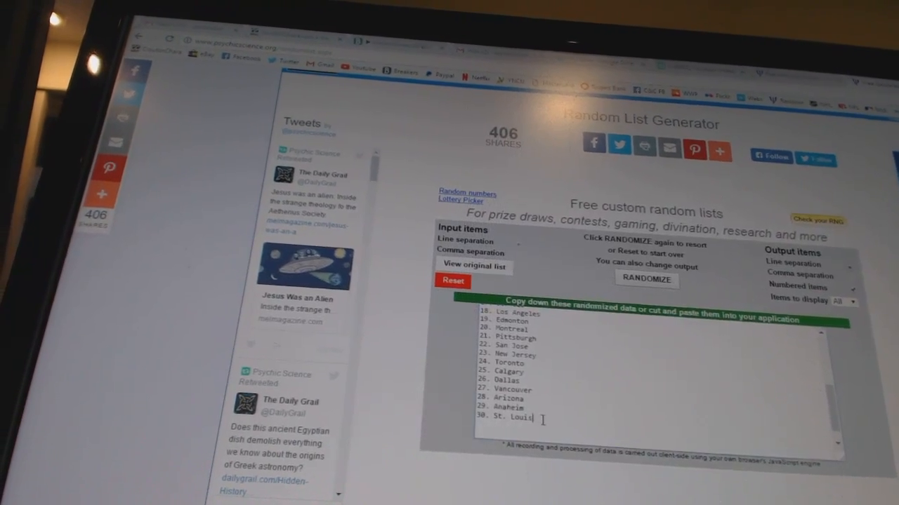
pyautogui.click(646, 279)
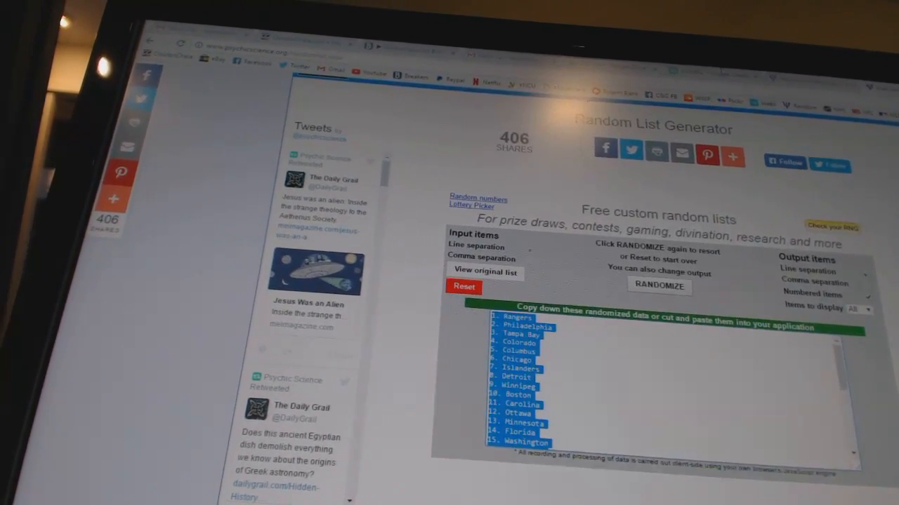